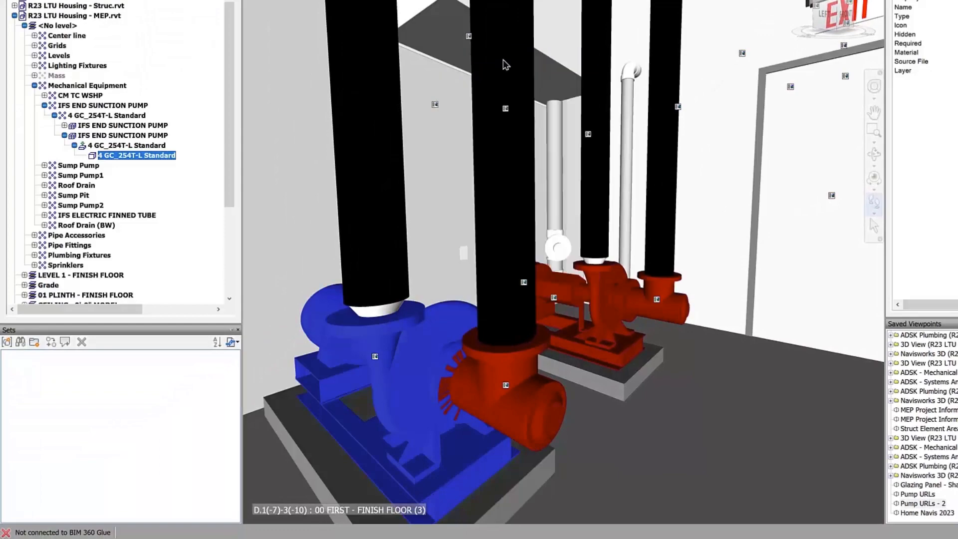
Review the pump equipment's properties, then open the Options Editor from the application menu
left_click(125, 136)
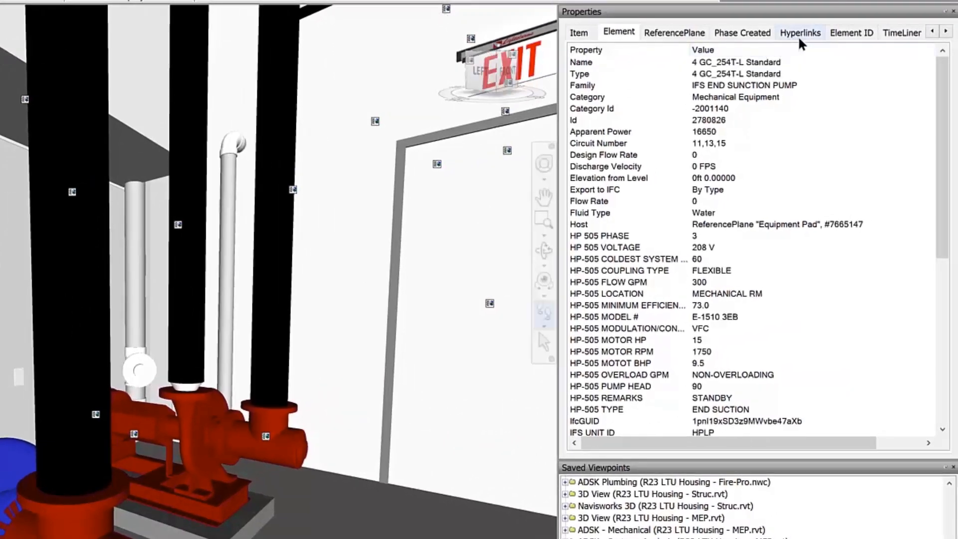
left_click(800, 33)
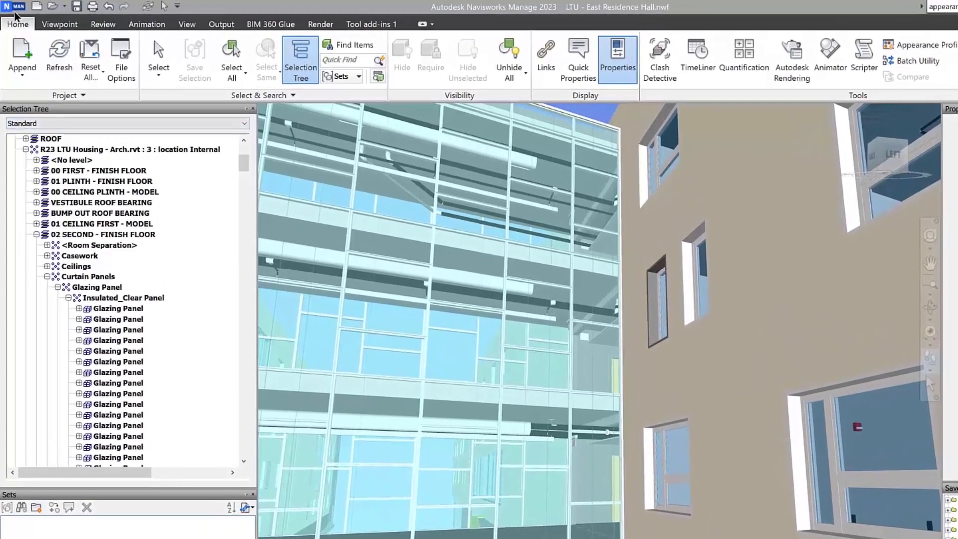
left_click(13, 6)
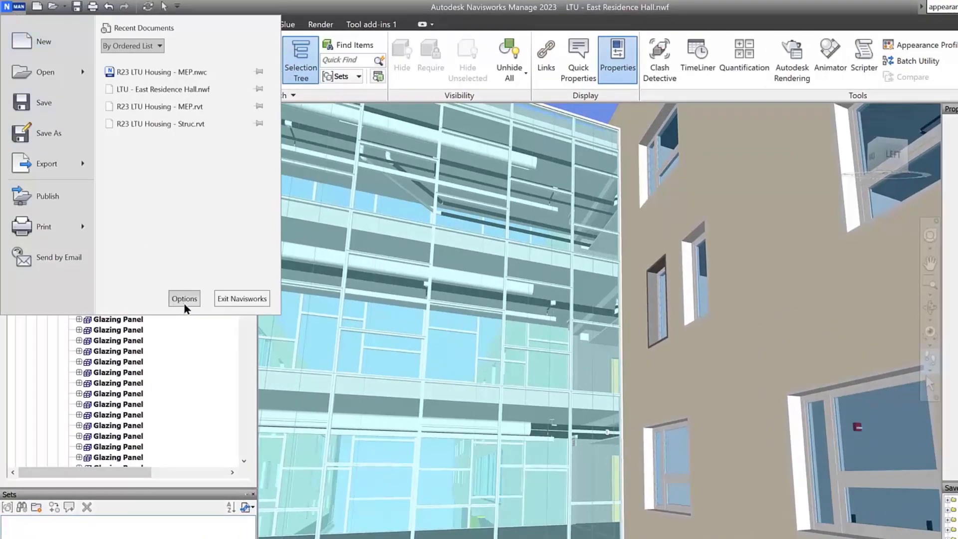
left_click(184, 299)
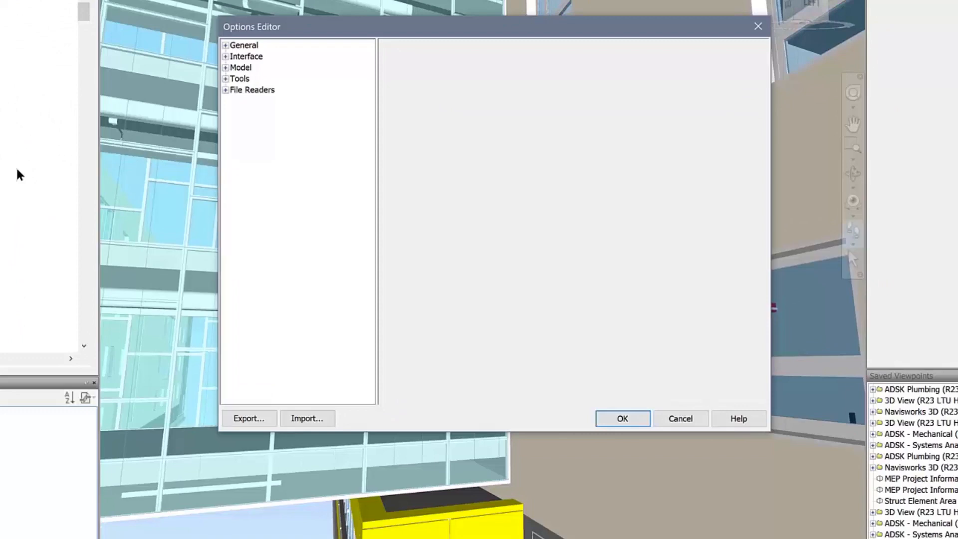
Set the Revit file reader to convert All parameters, linked Revit files, and the entire project
left_click(226, 90)
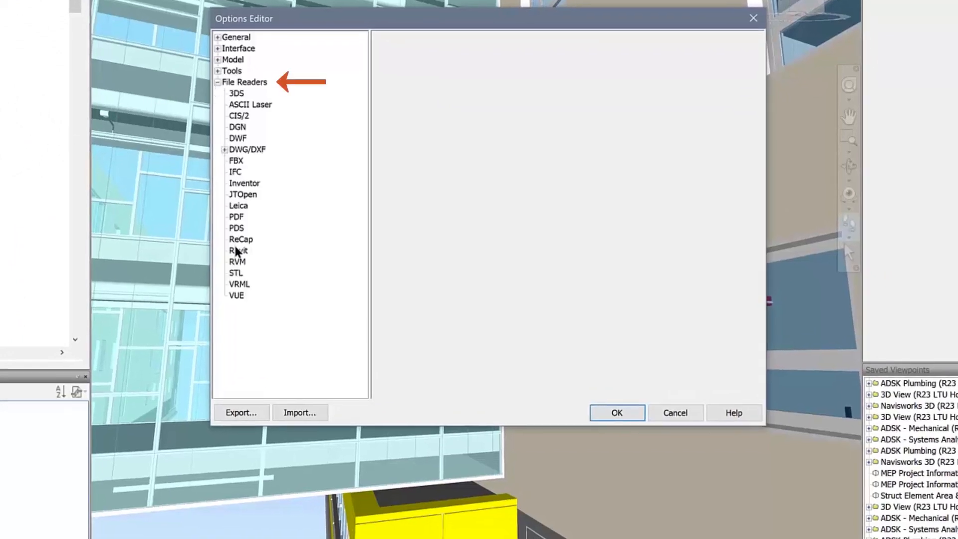
left_click(239, 251)
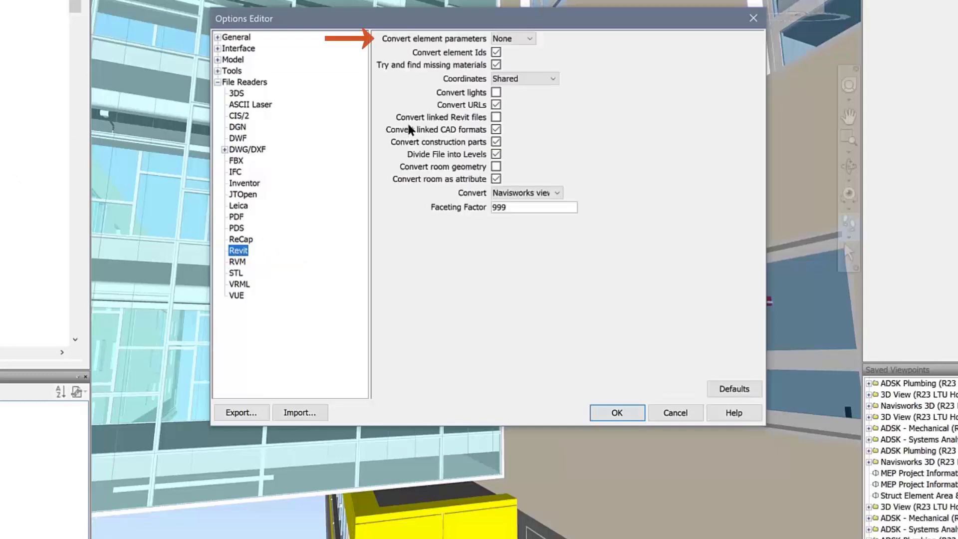
left_click(529, 38)
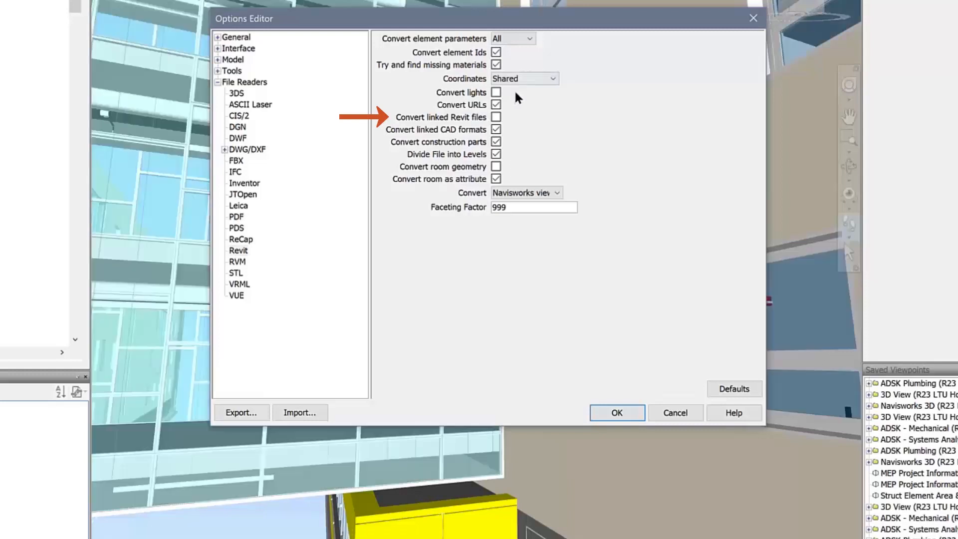
left_click(496, 116)
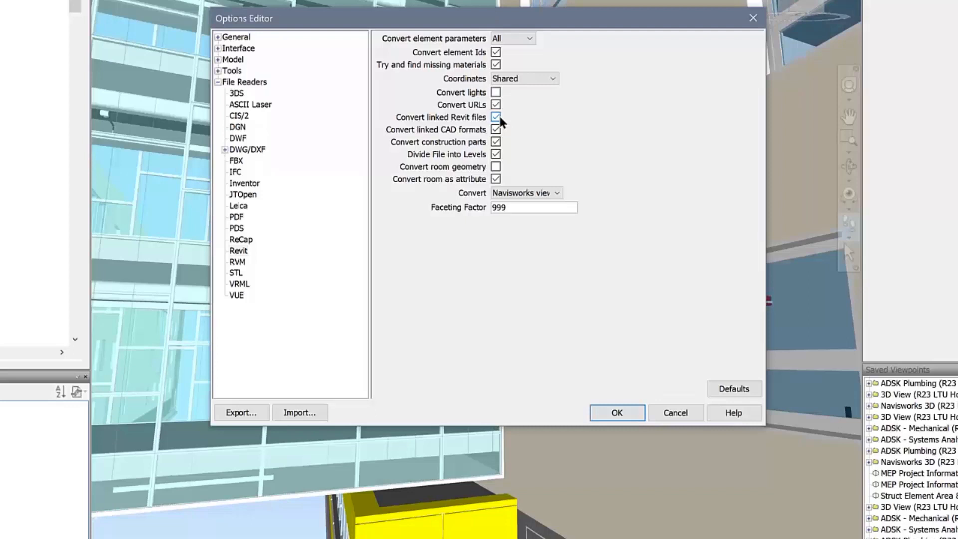
left_click(555, 193)
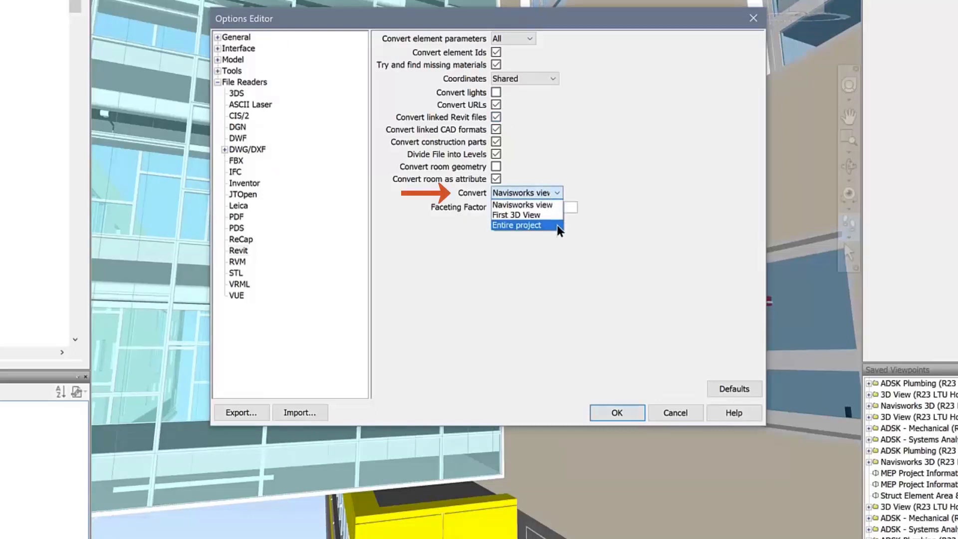
left_click(516, 225)
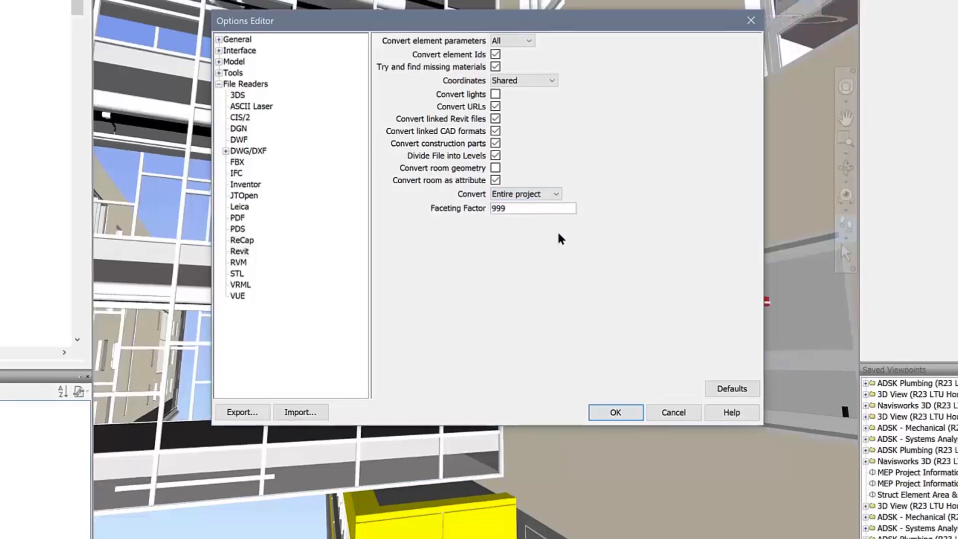
left_click(615, 413)
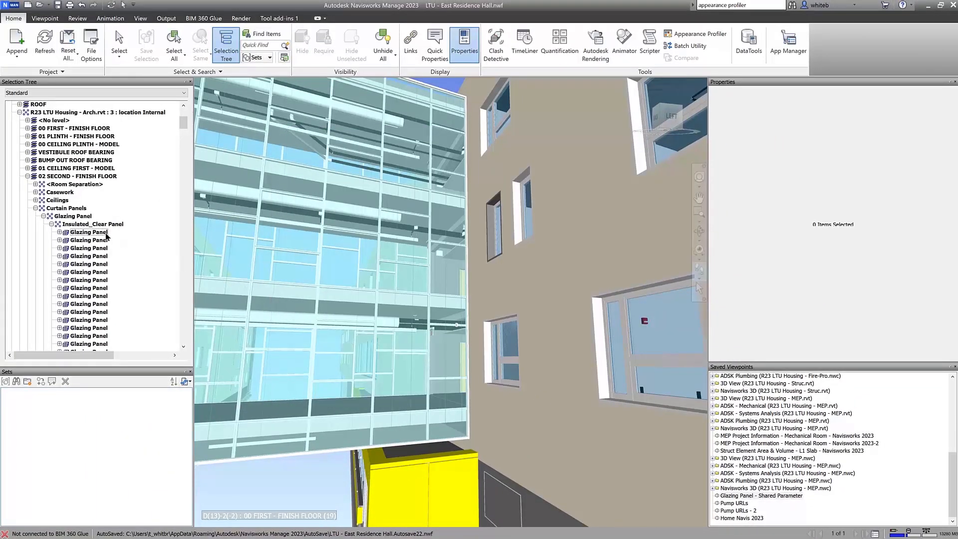
Select a Glazing Panel to show its GLAZING TYPE value GL-01
left_click(87, 231)
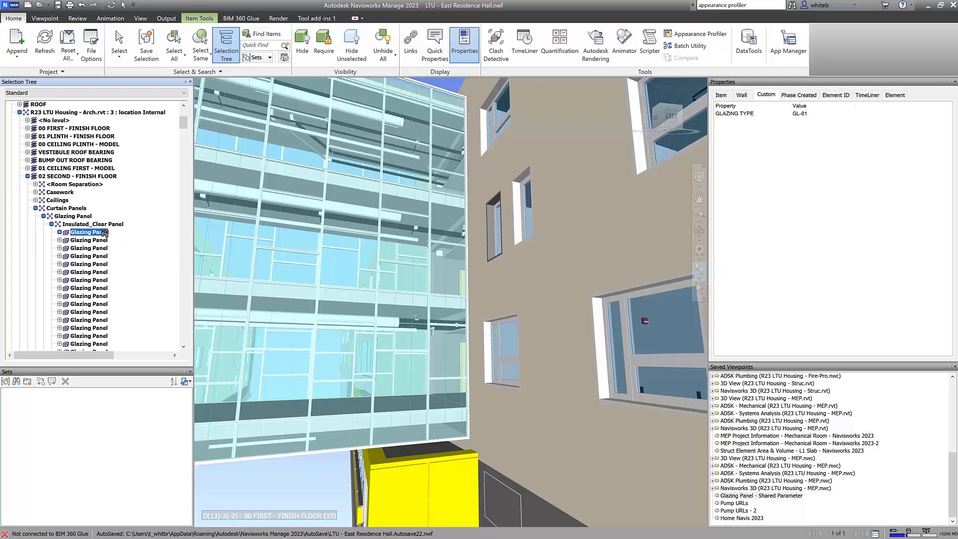